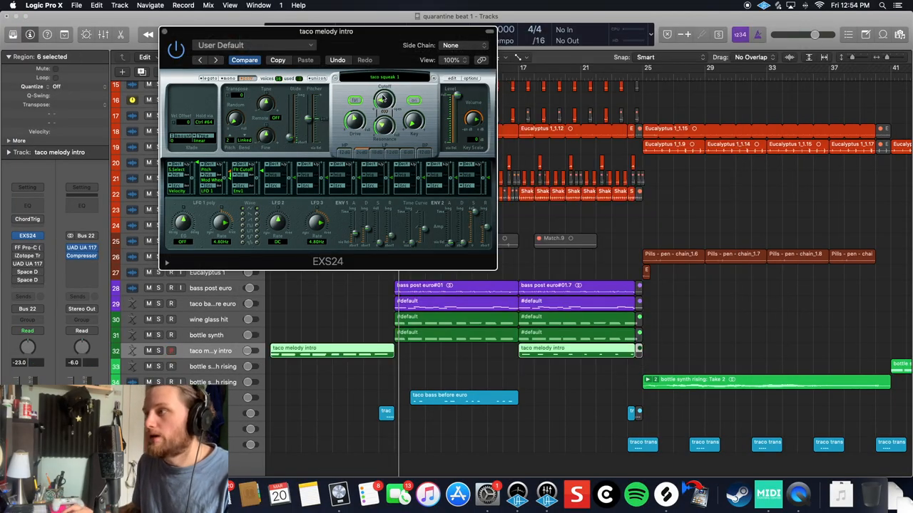
{"action": "mouse_move", "coordinate": [400, 100]}
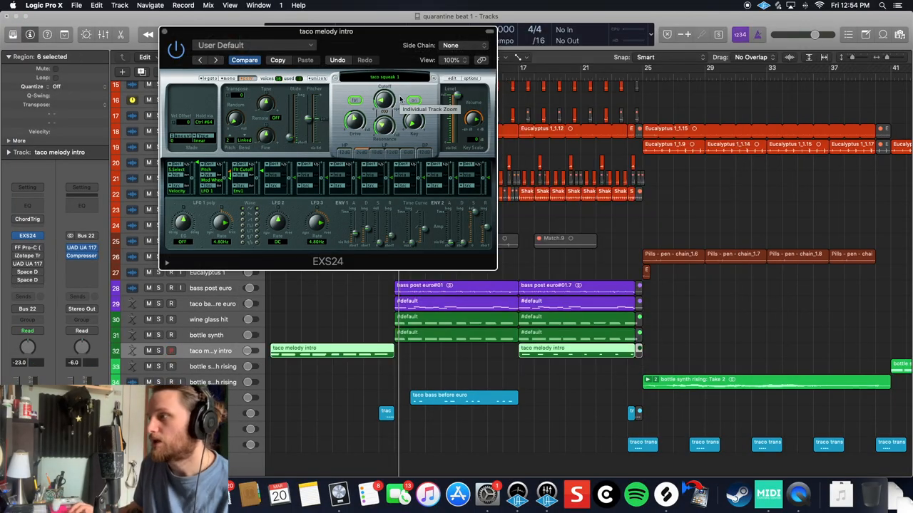